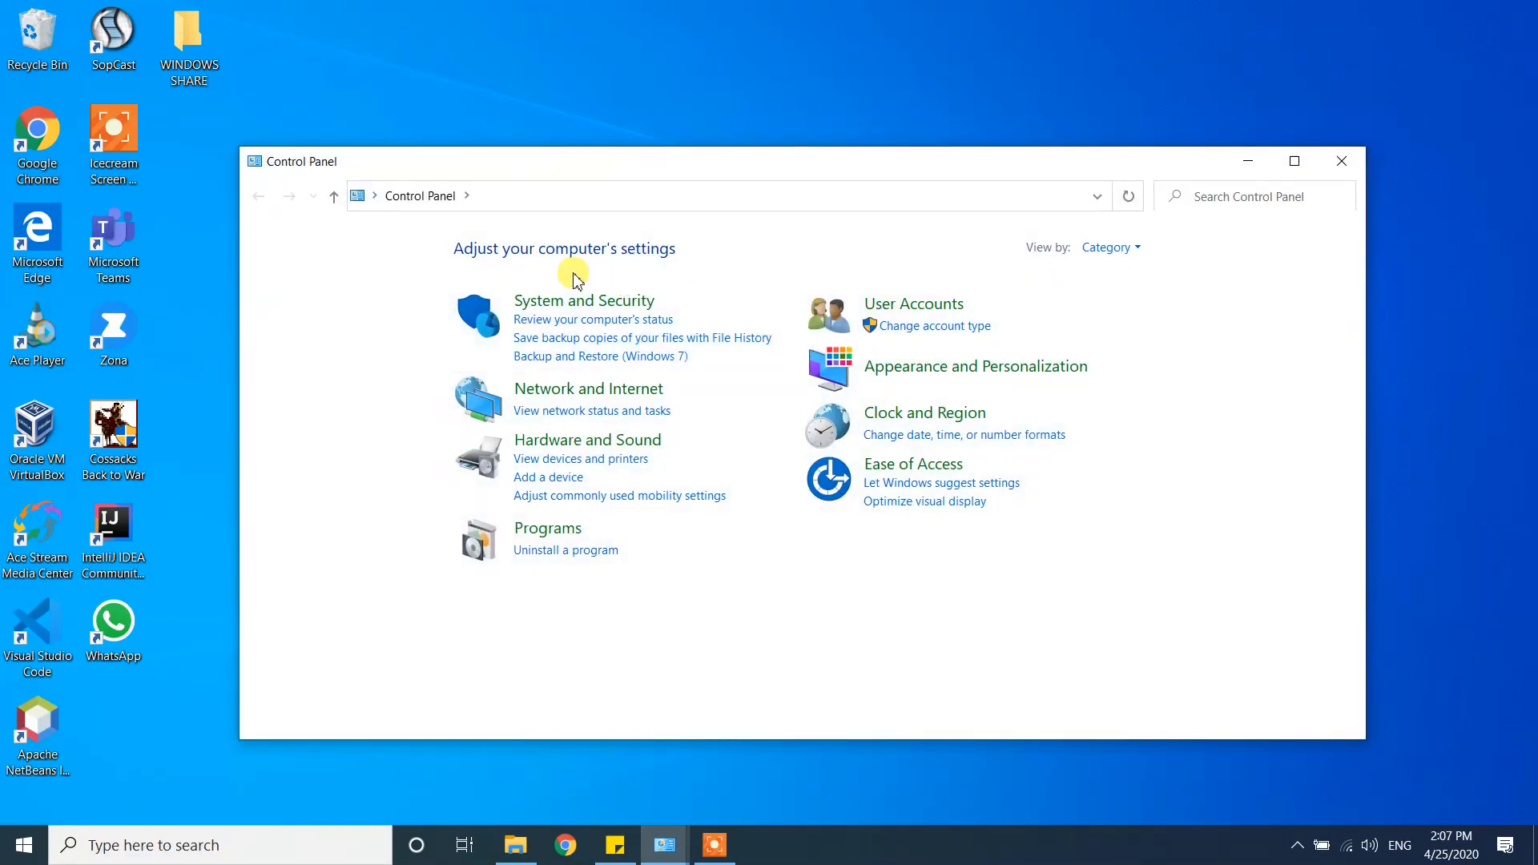
{"action": "mouse_move", "coordinate": [1186, 324]}
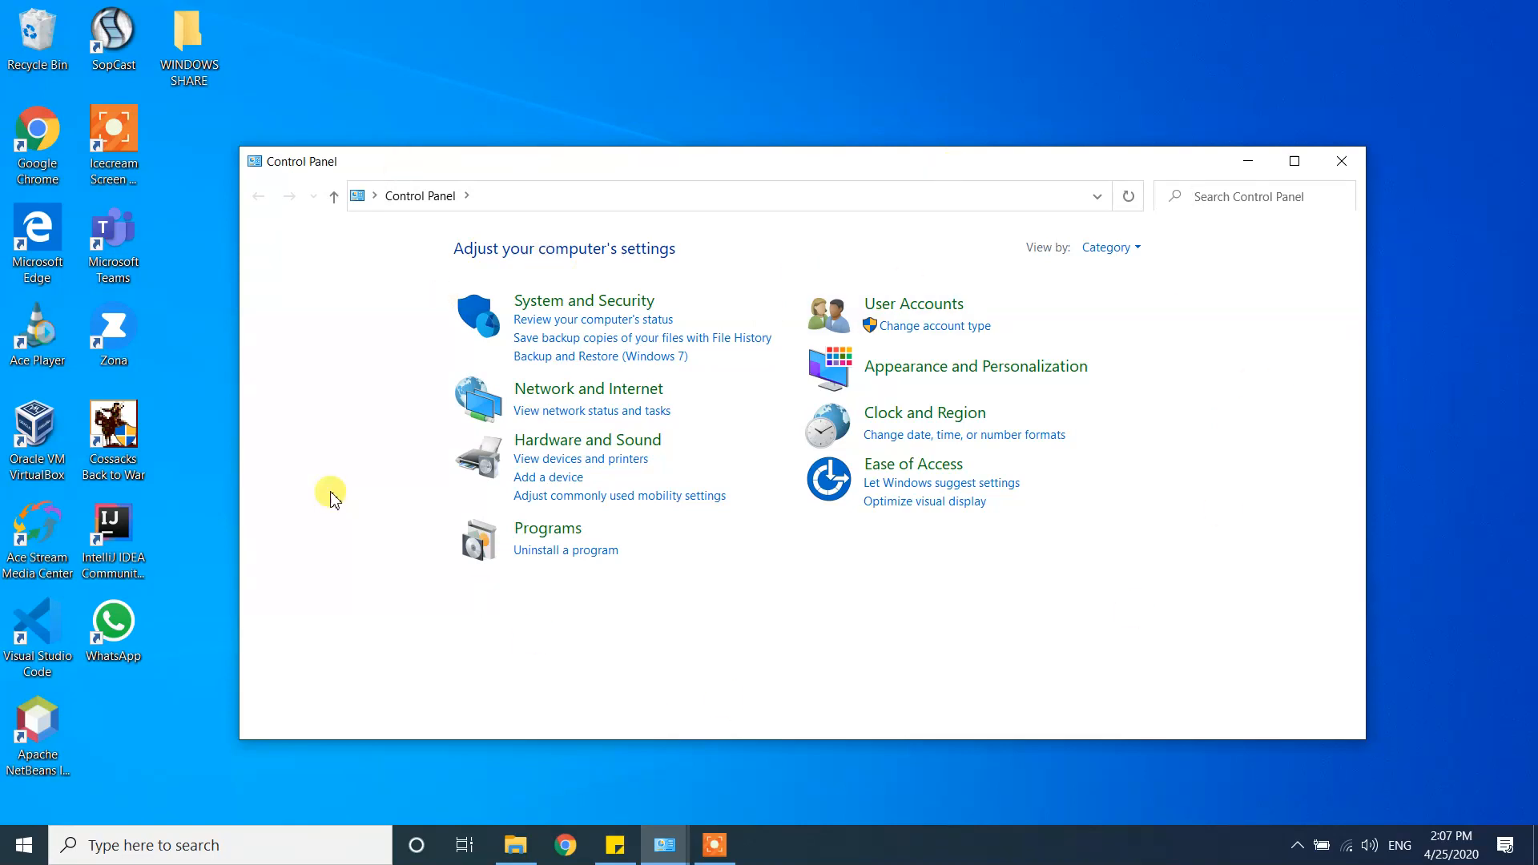
{"action": "mouse_move", "coordinate": [1135, 536]}
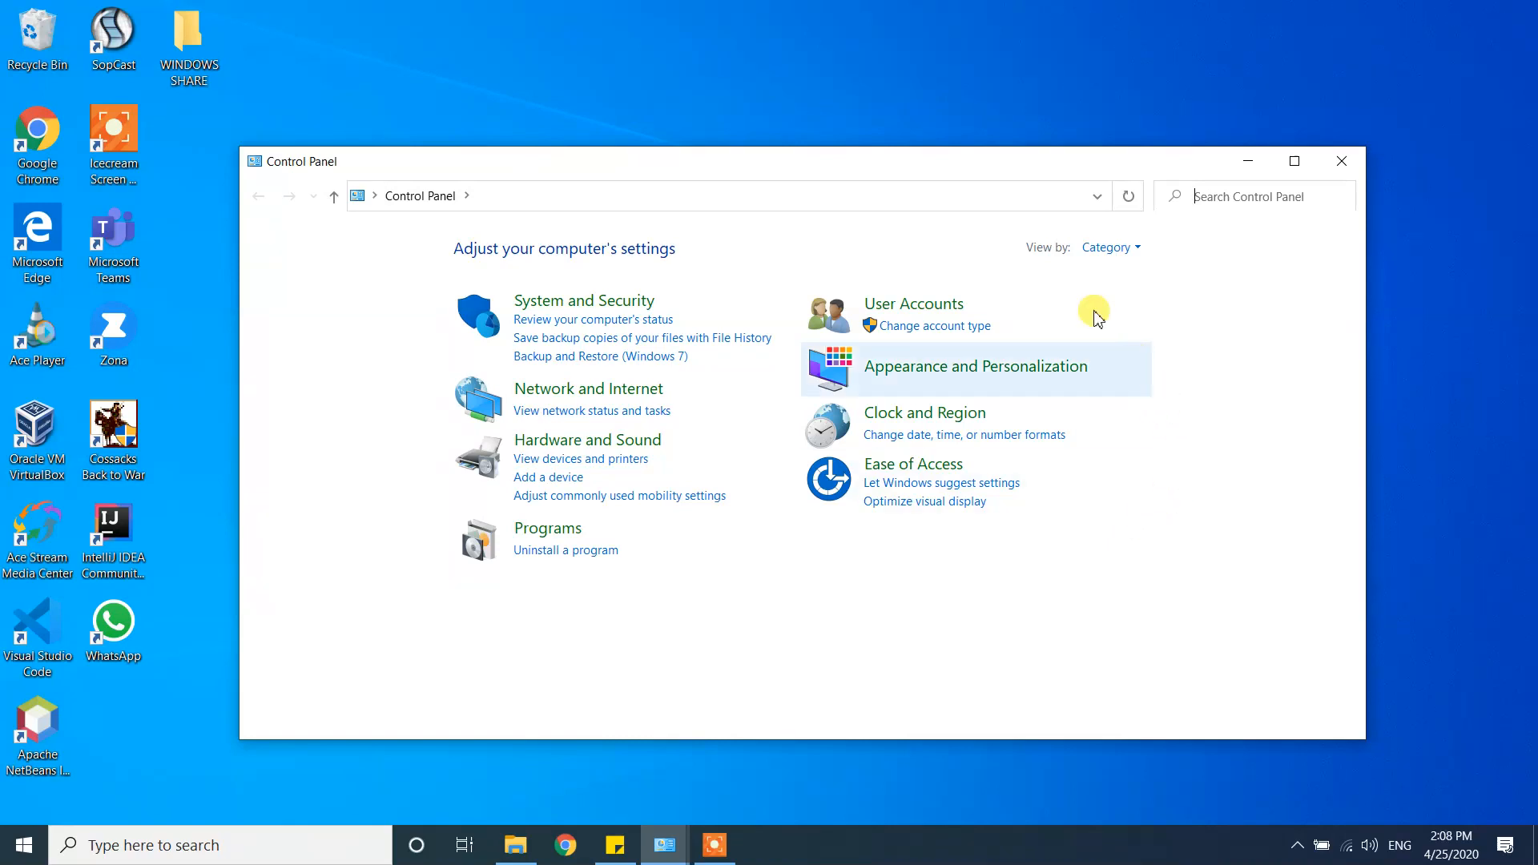
{"action": "mouse_move", "coordinate": [1109, 247]}
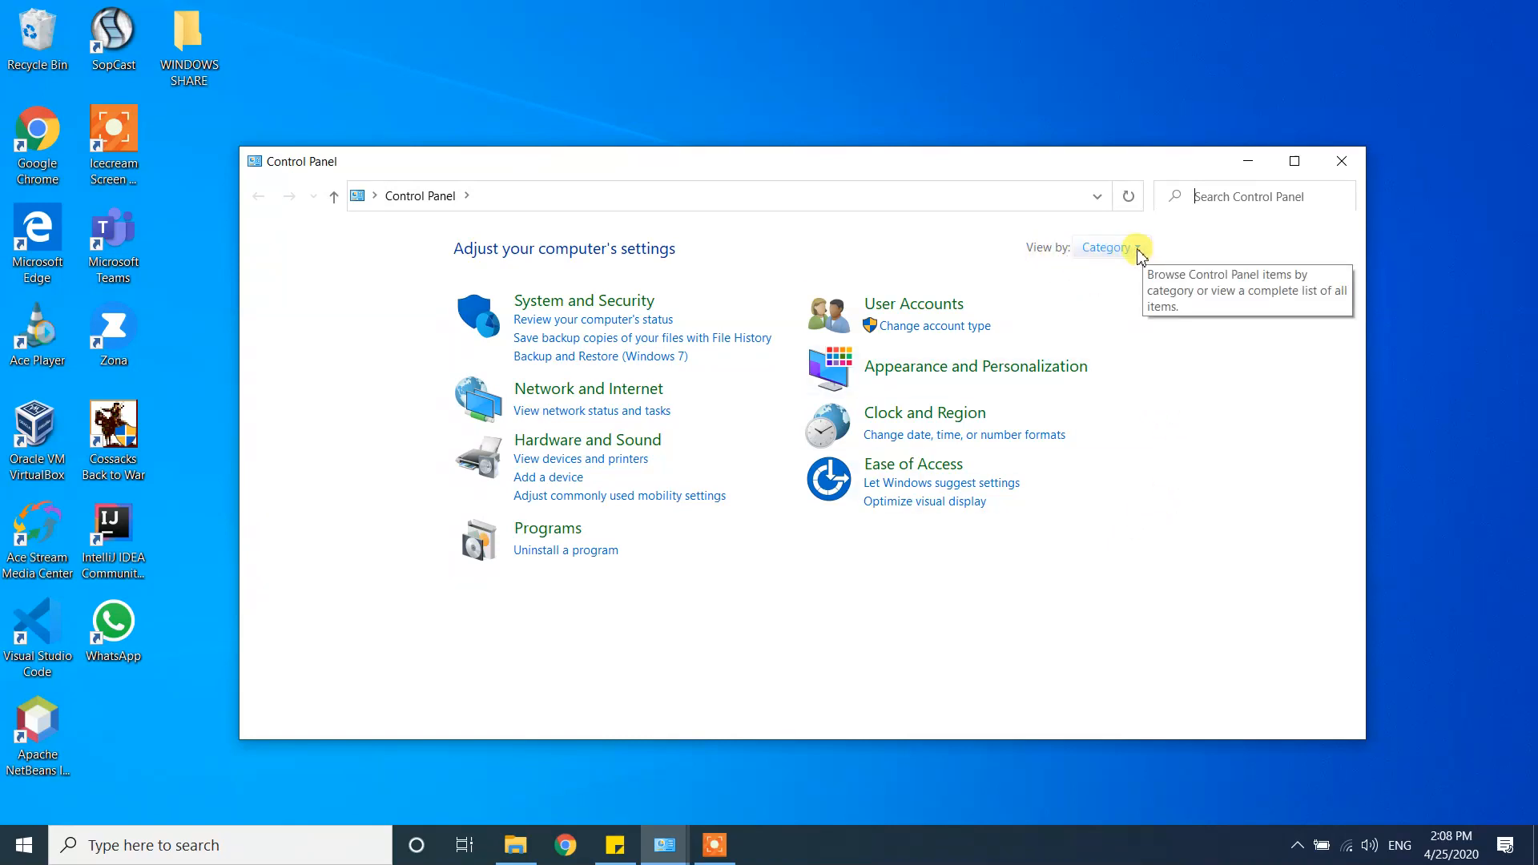
Open Programs and Features and select Microsoft Visual Studio Code (User) in the list
{"action": "left_click", "coordinate": [1110, 247]}
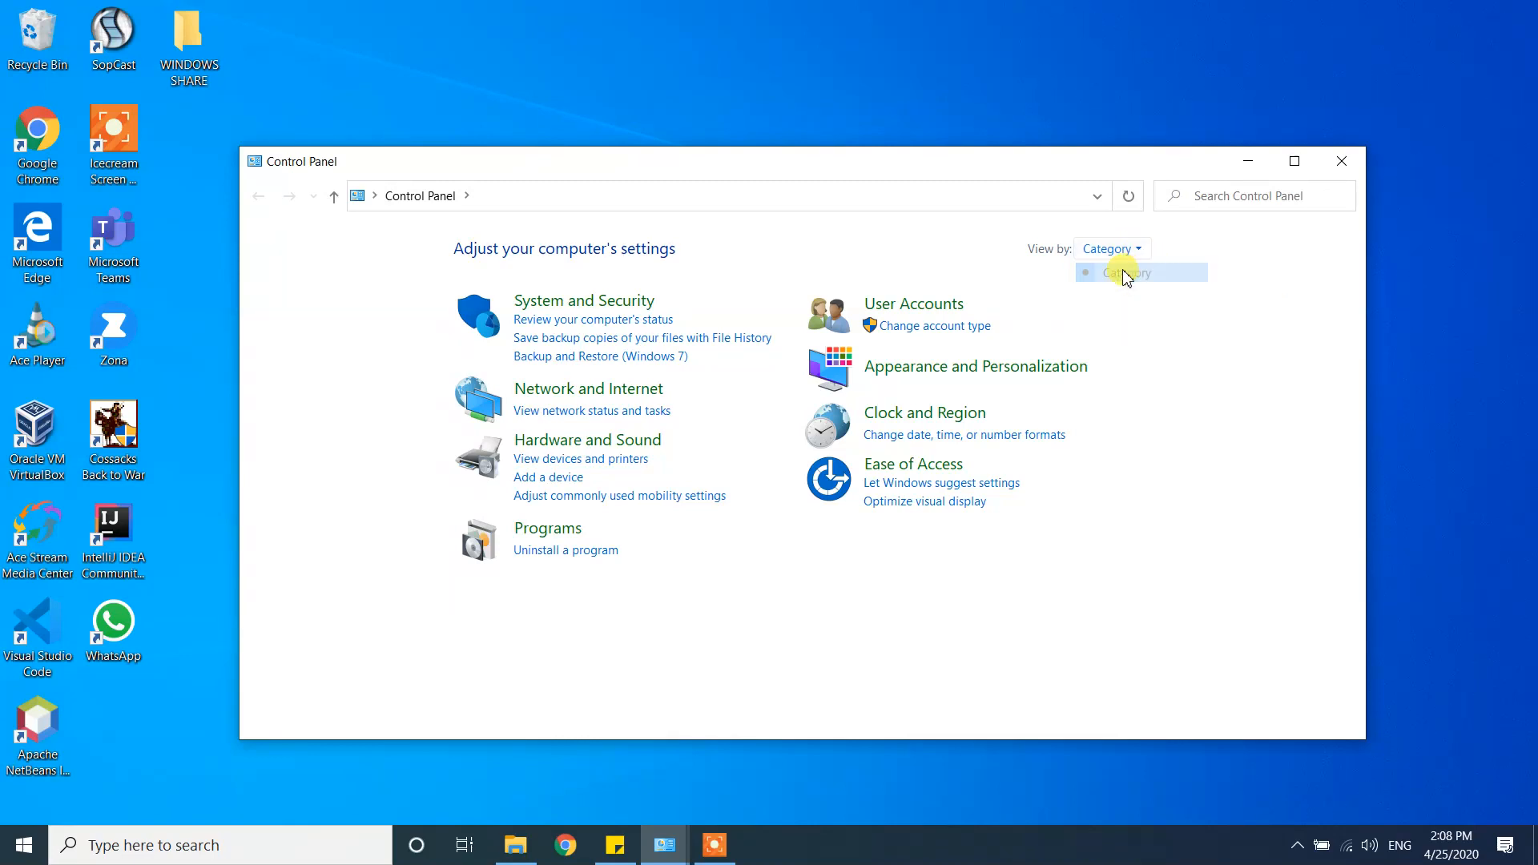
{"action": "mouse_move", "coordinate": [542, 550]}
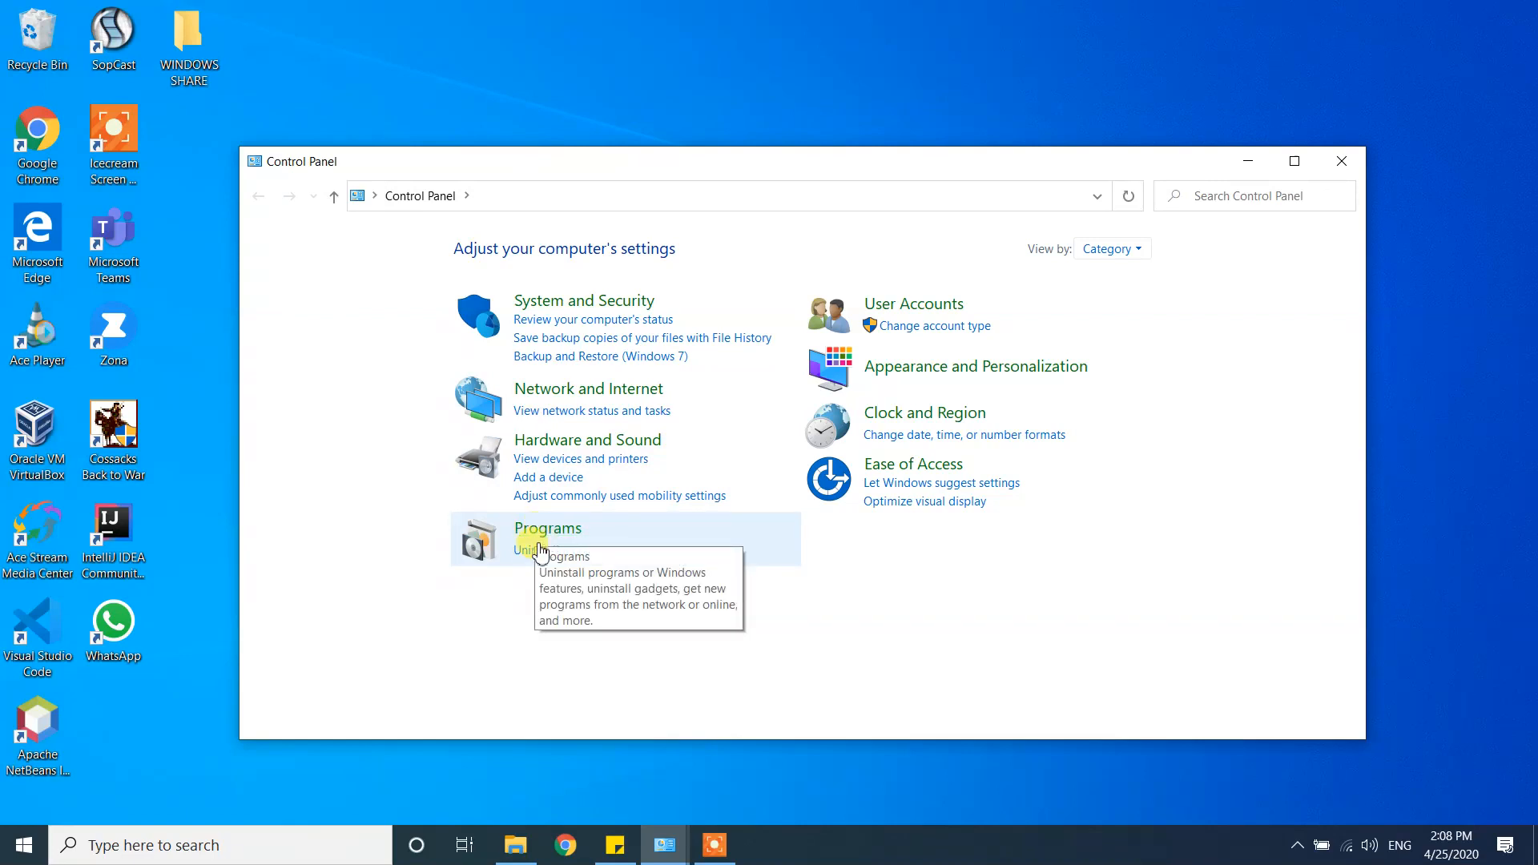
{"action": "mouse_move", "coordinate": [547, 579]}
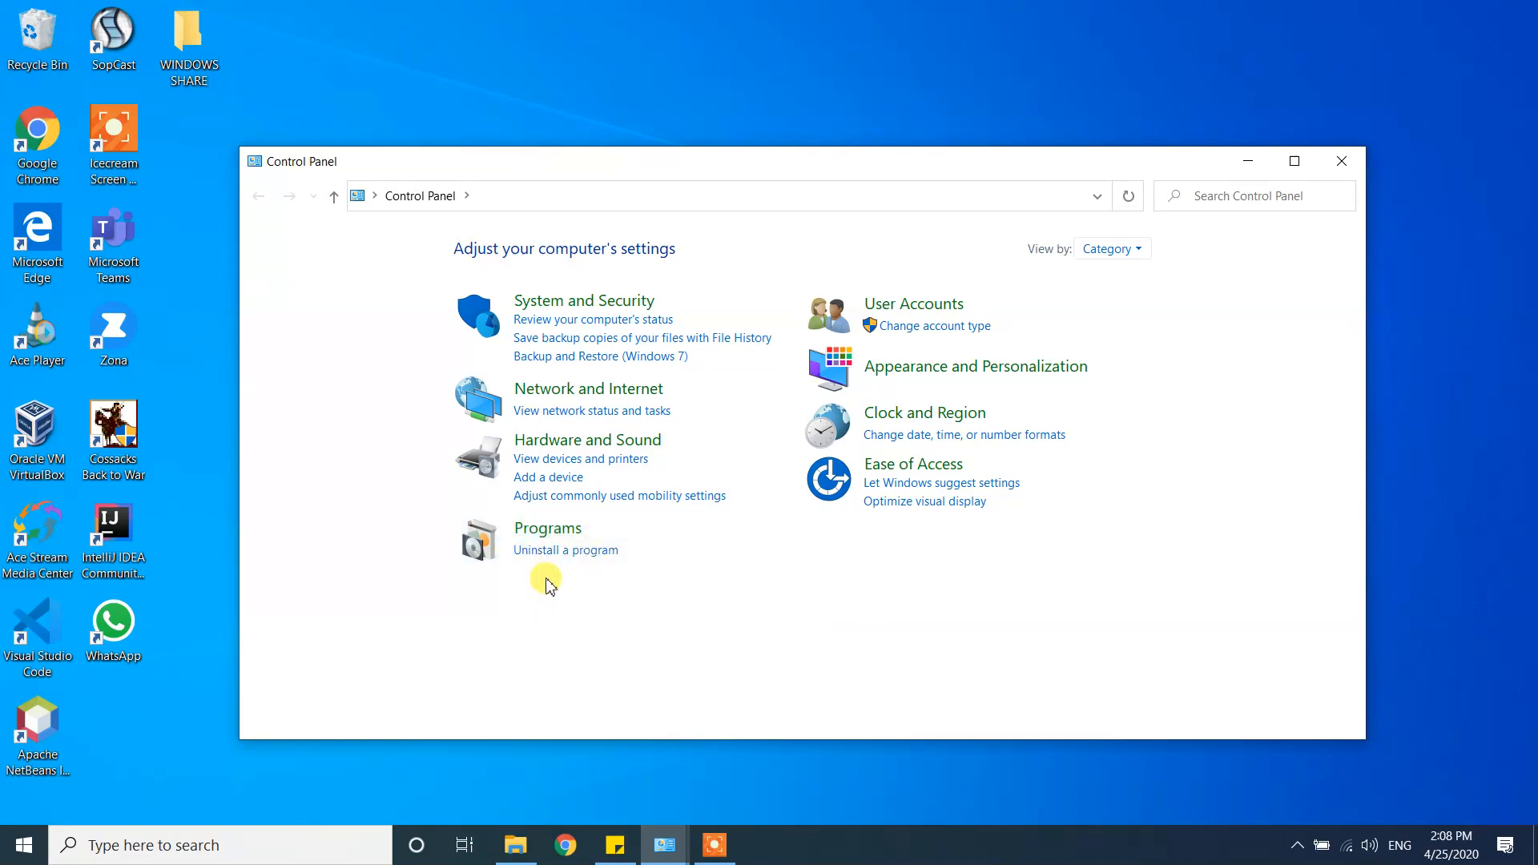
{"action": "left_click", "coordinate": [565, 550]}
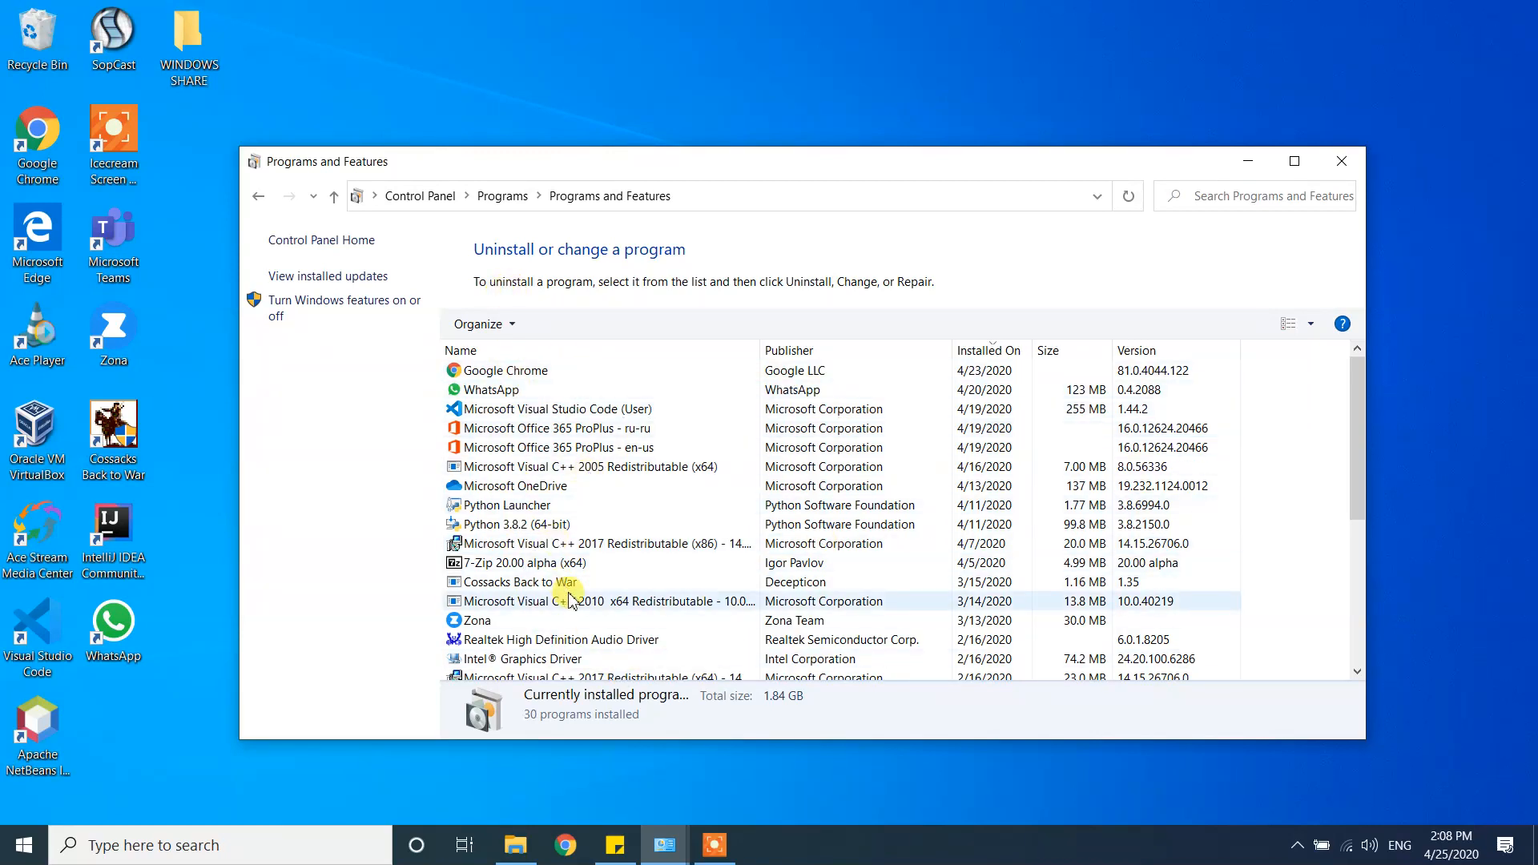
{"action": "scroll", "scroll_direction": "down", "scroll_amount": 3}
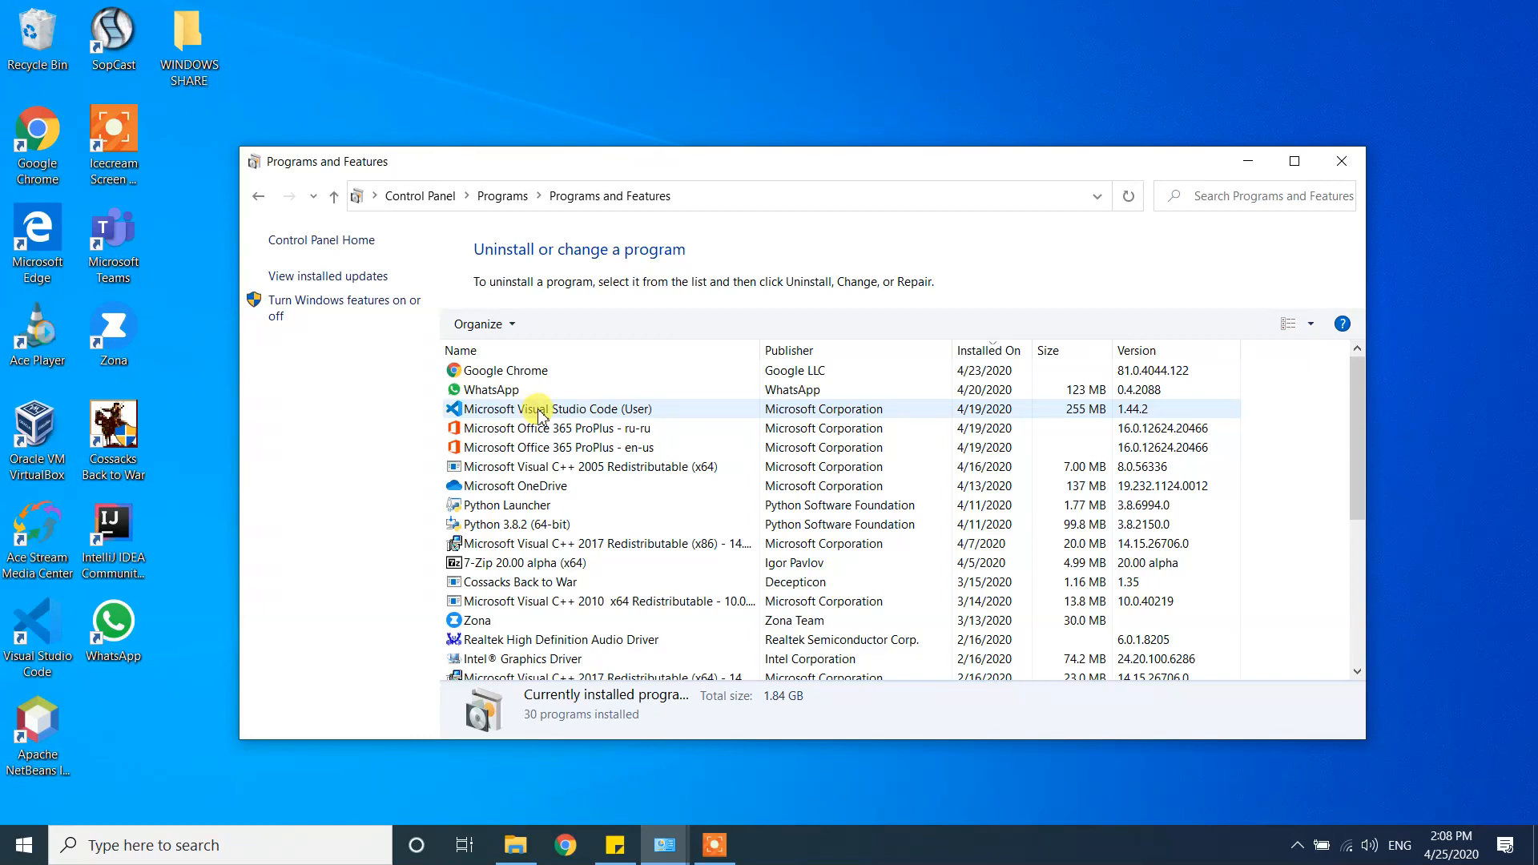
{"action": "left_click", "coordinate": [556, 410]}
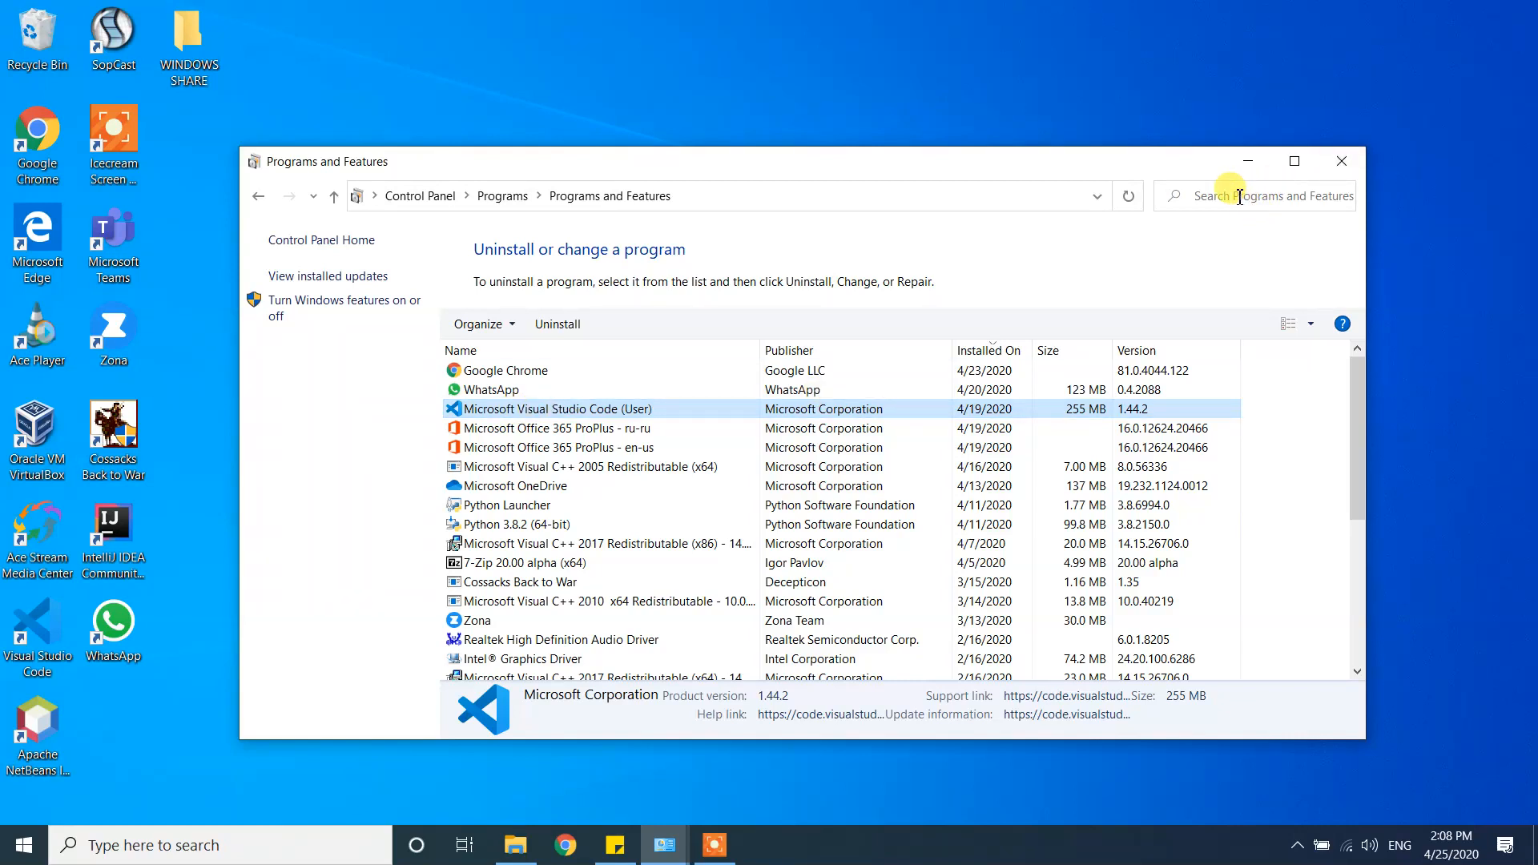
Filter the installed programs by searching for 'visual'
{"action": "type", "text": "visual"}
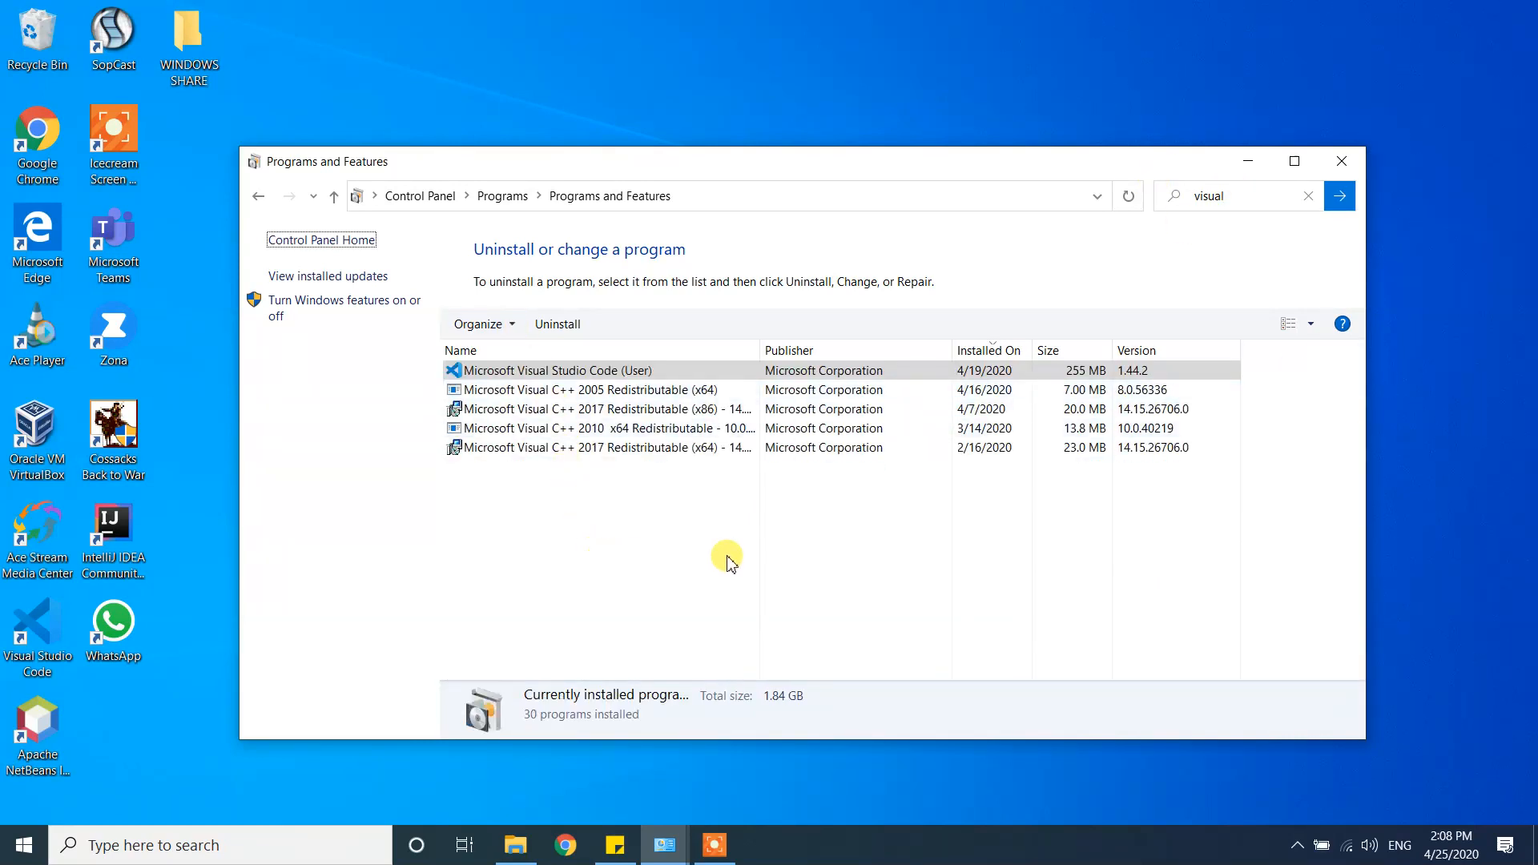
{"action": "mouse_move", "coordinate": [516, 476]}
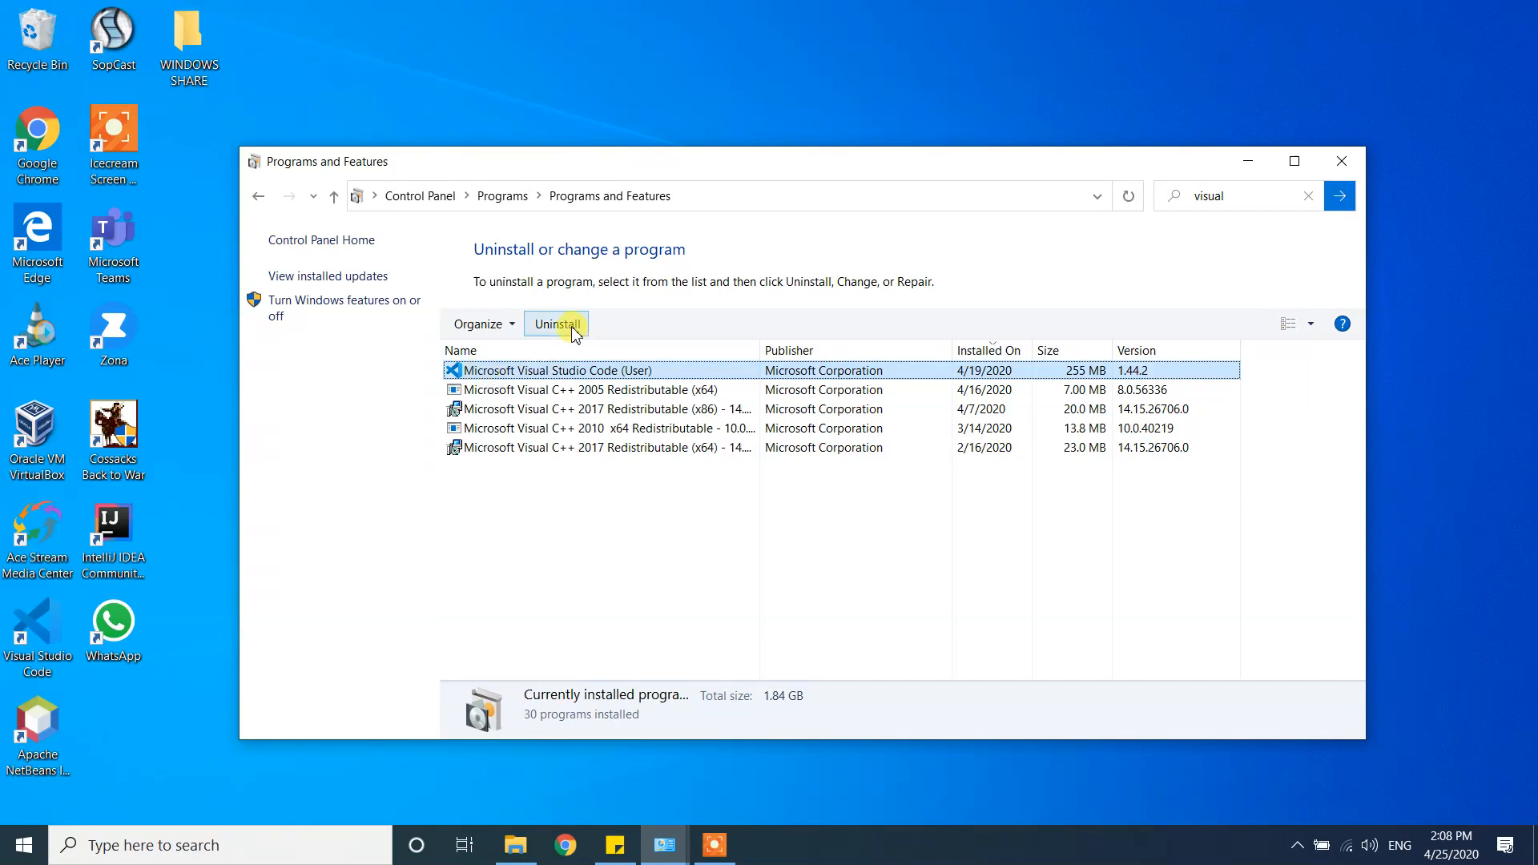
{"action": "mouse_move", "coordinate": [574, 328]}
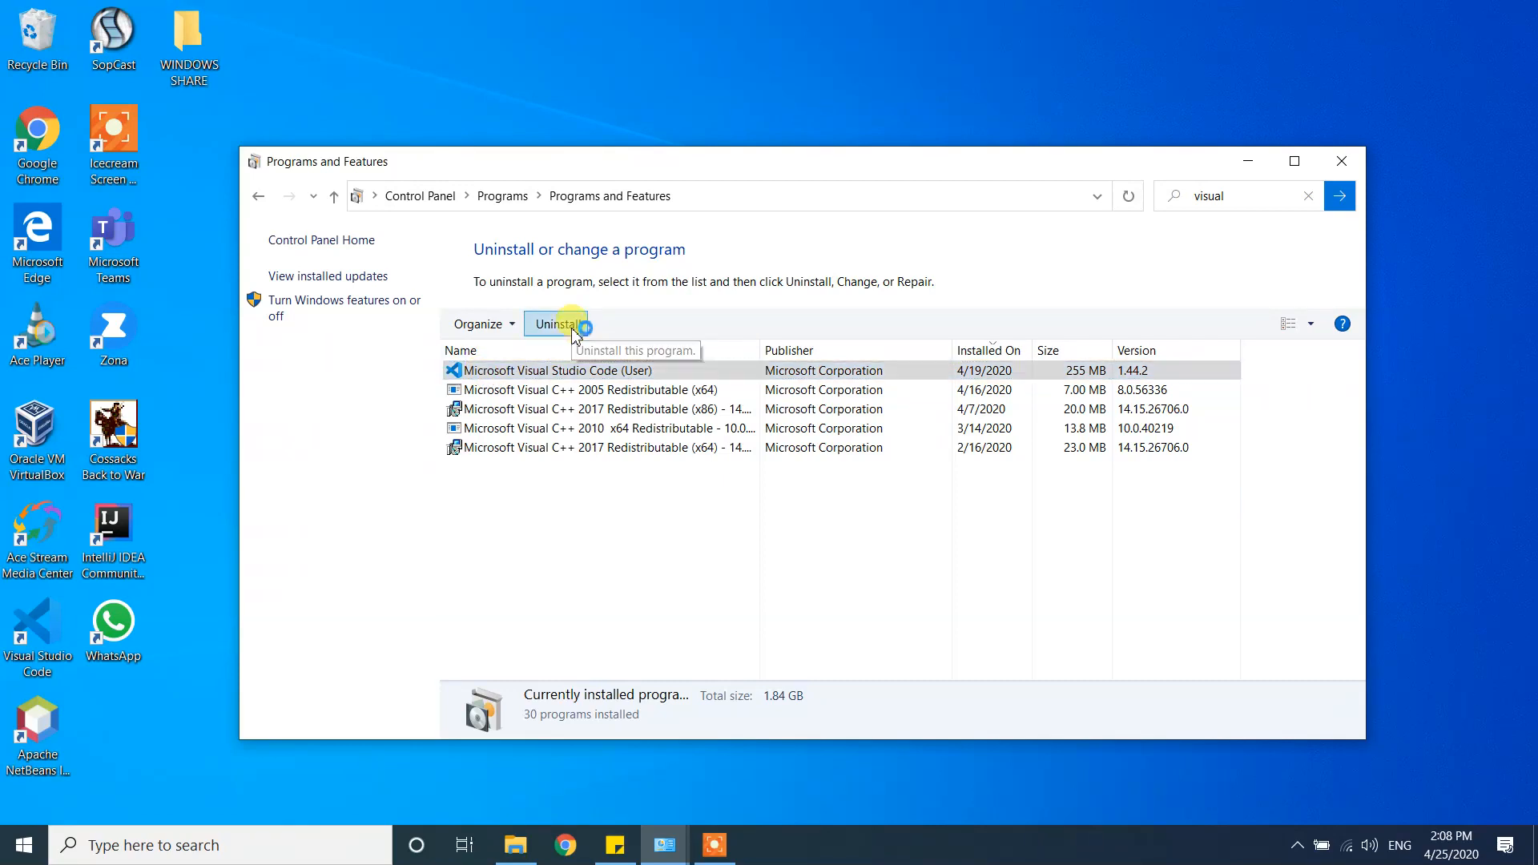
Uninstall Visual Studio Code, confirm complete removal, and dismiss the success message
{"action": "left_click", "coordinate": [556, 323]}
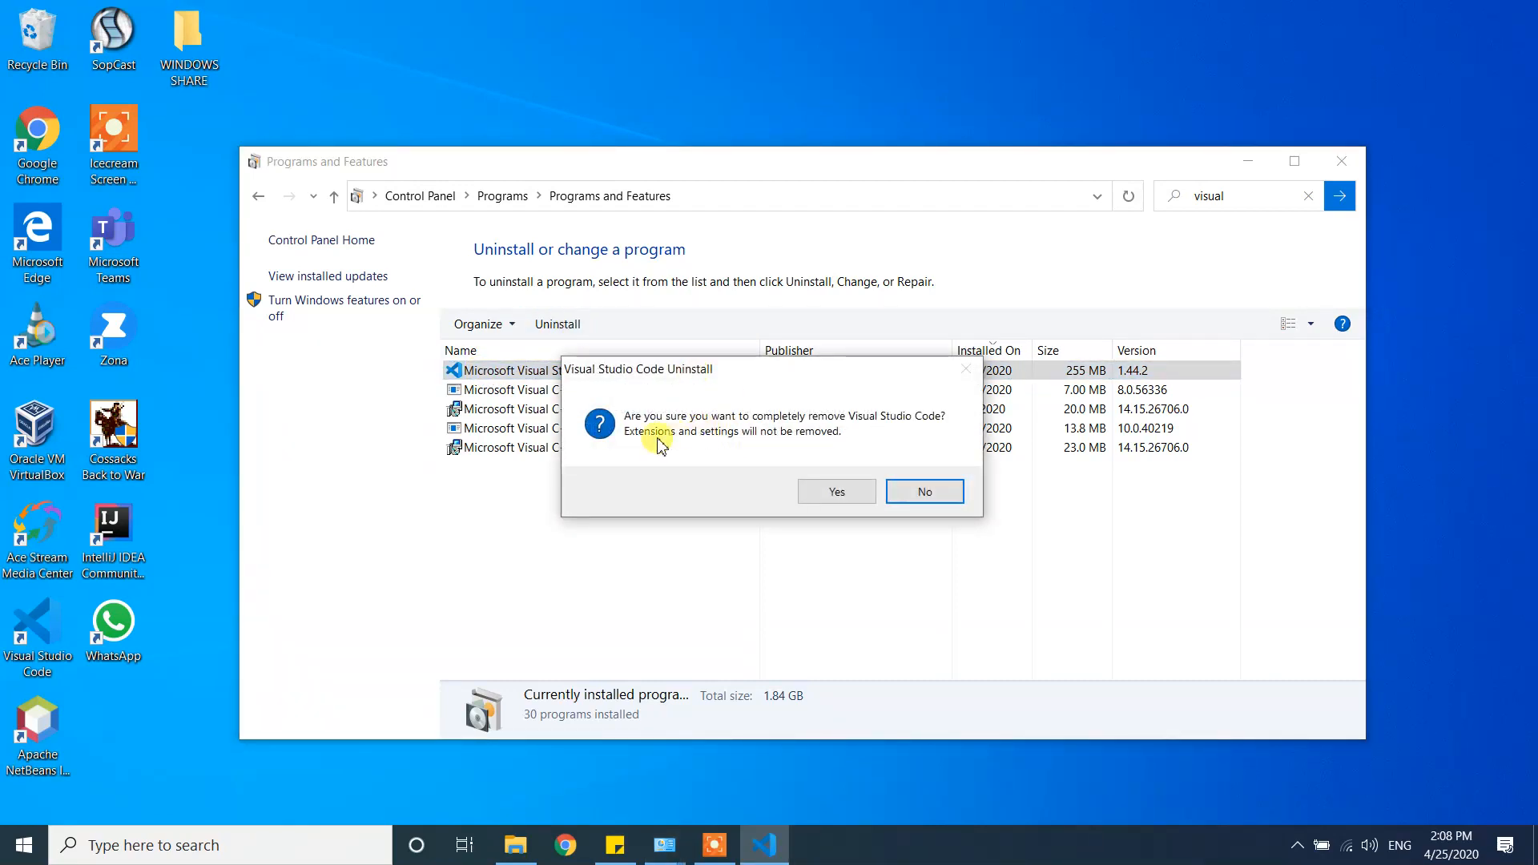
{"action": "mouse_move", "coordinate": [665, 433]}
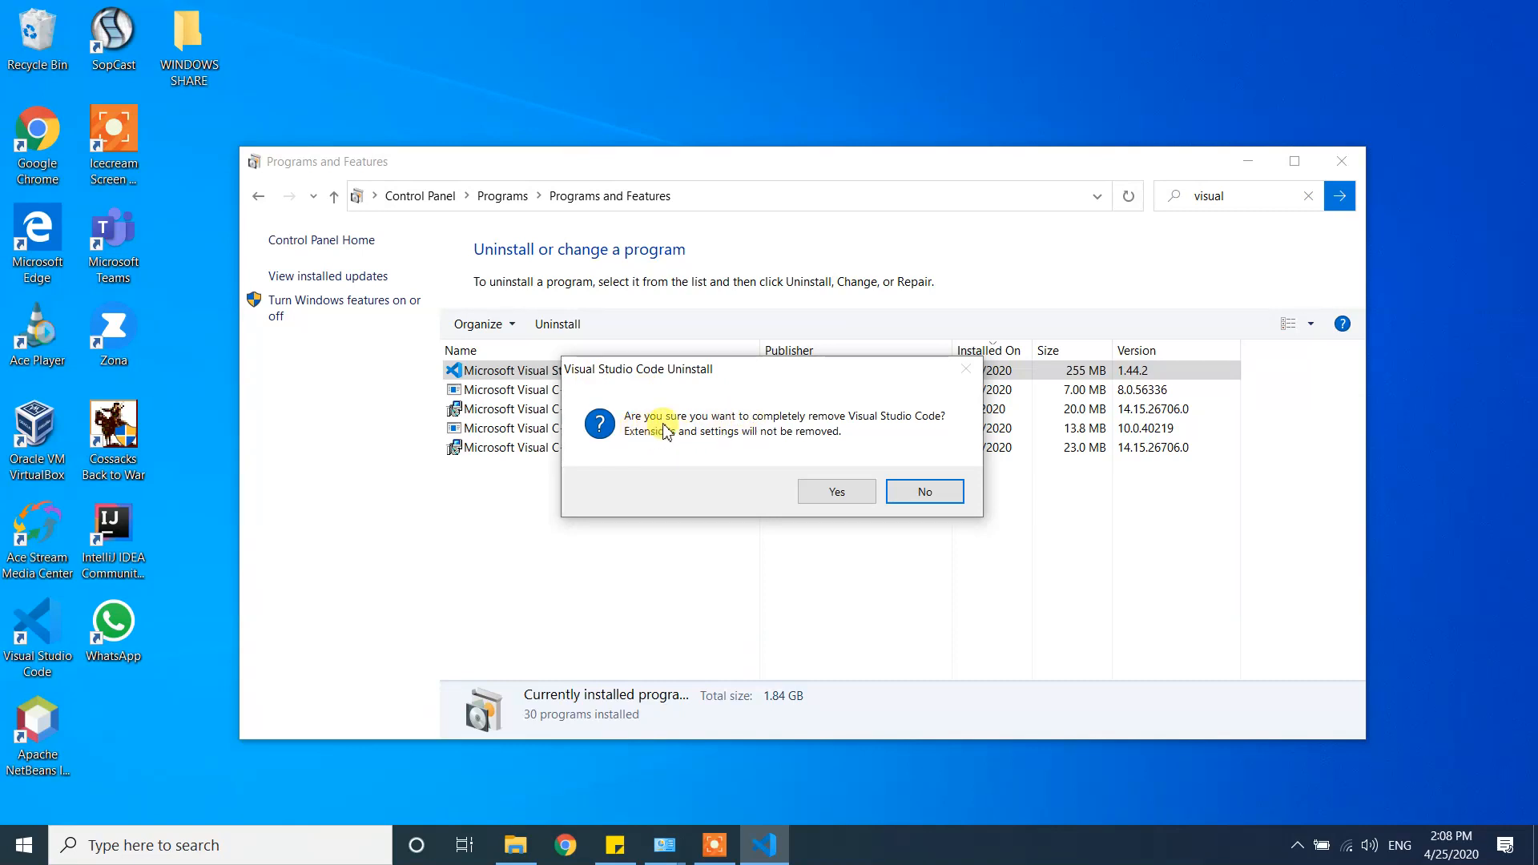
{"action": "mouse_move", "coordinate": [932, 432]}
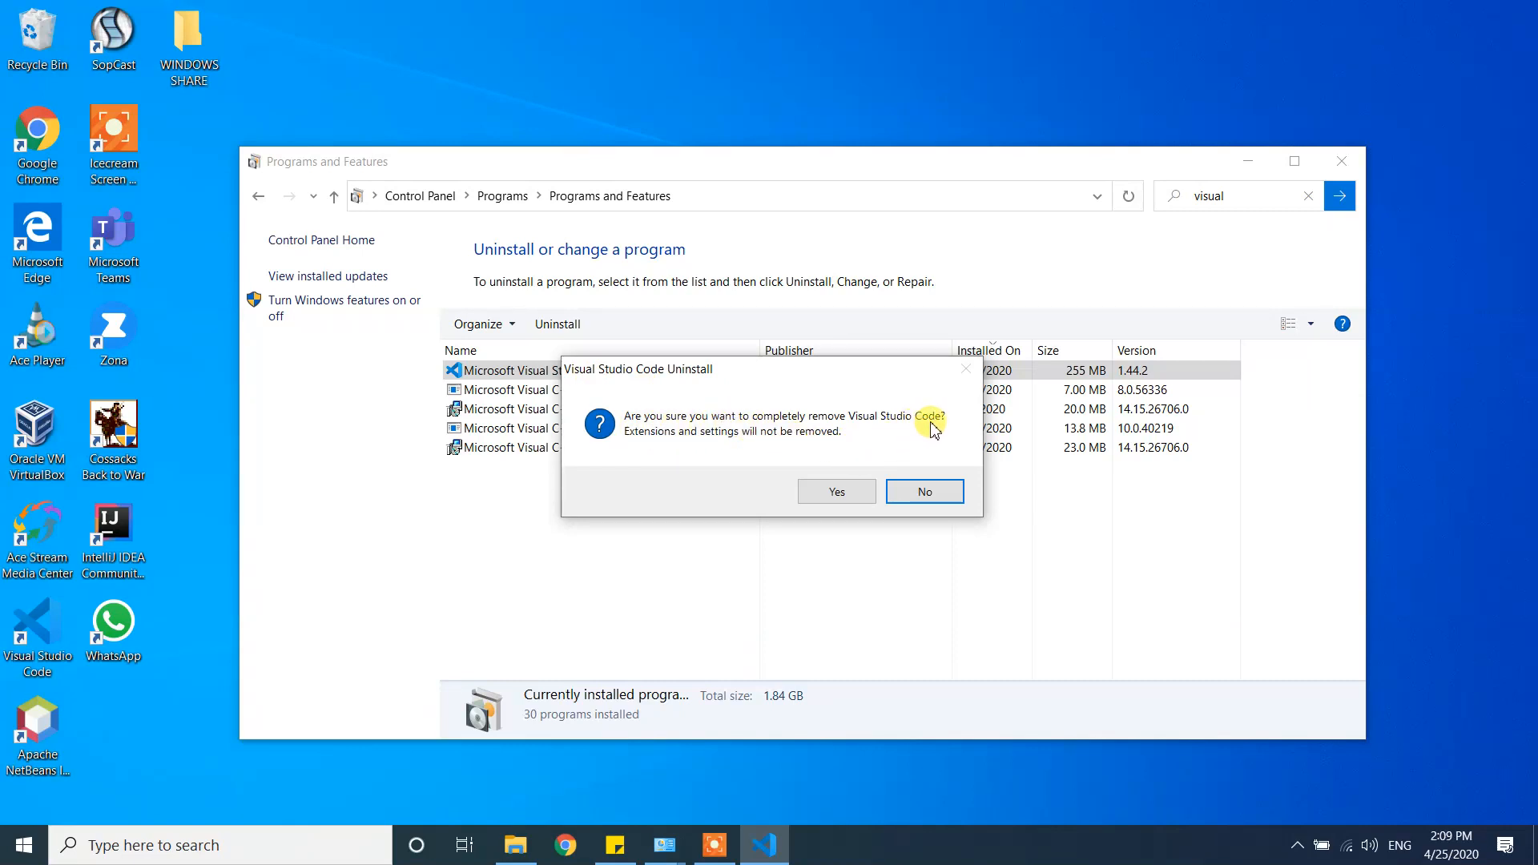
{"action": "mouse_move", "coordinate": [778, 443]}
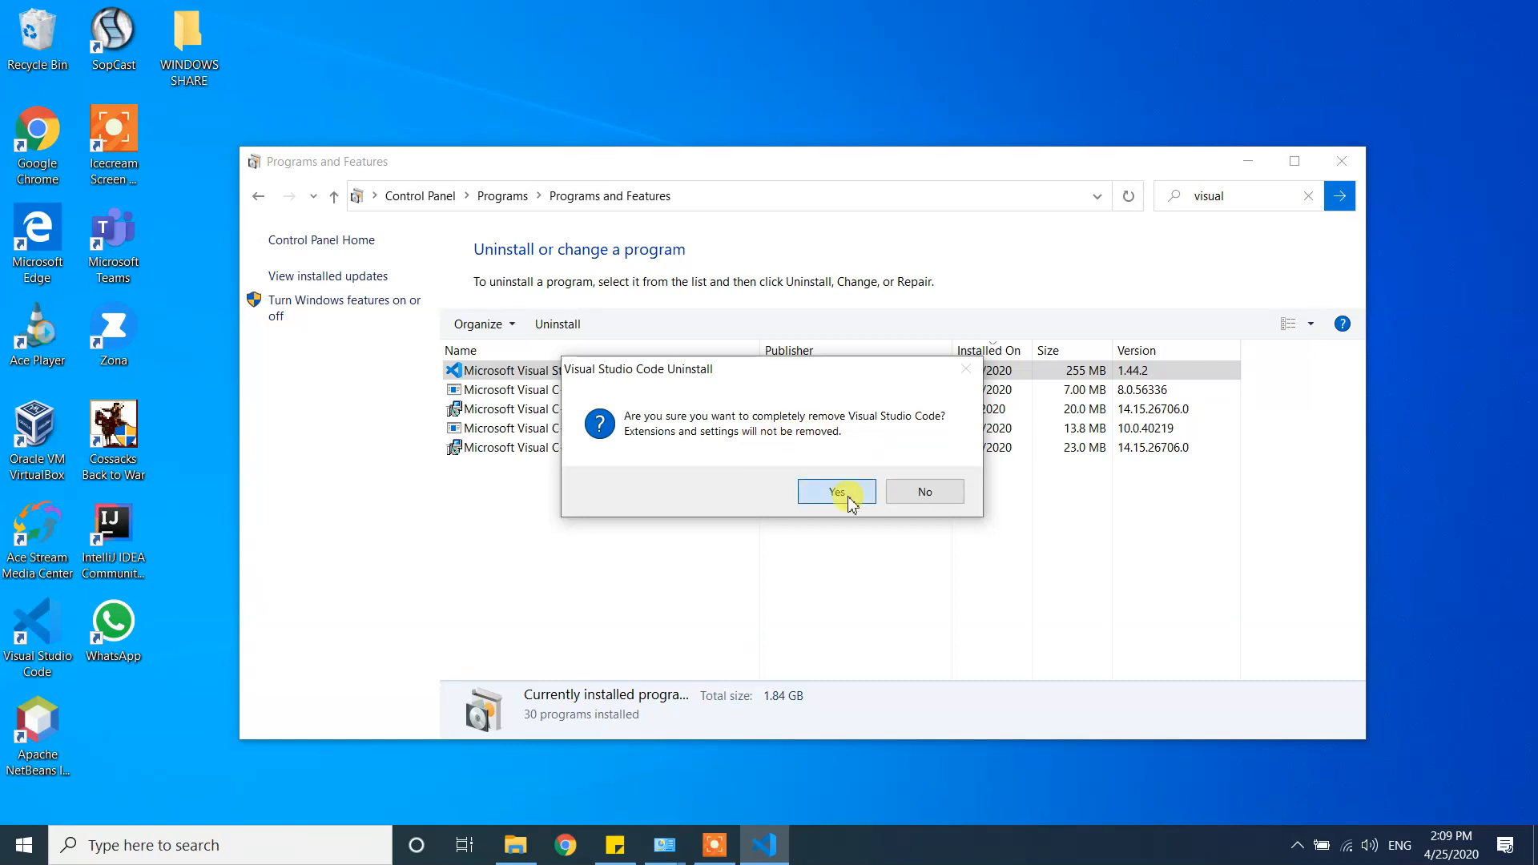
{"action": "left_click", "coordinate": [835, 491]}
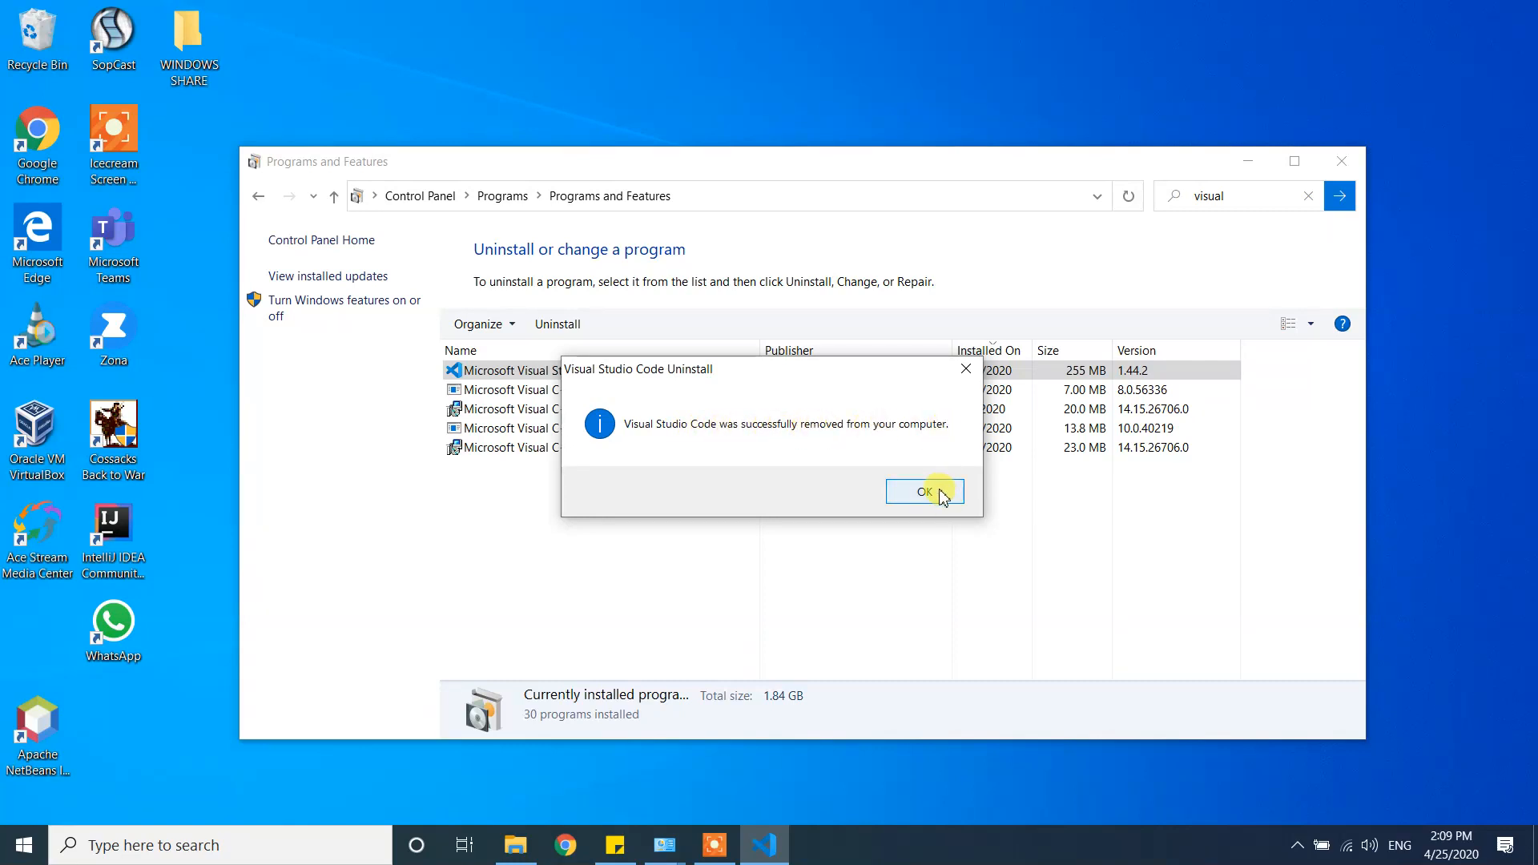
{"action": "left_click", "coordinate": [923, 490]}
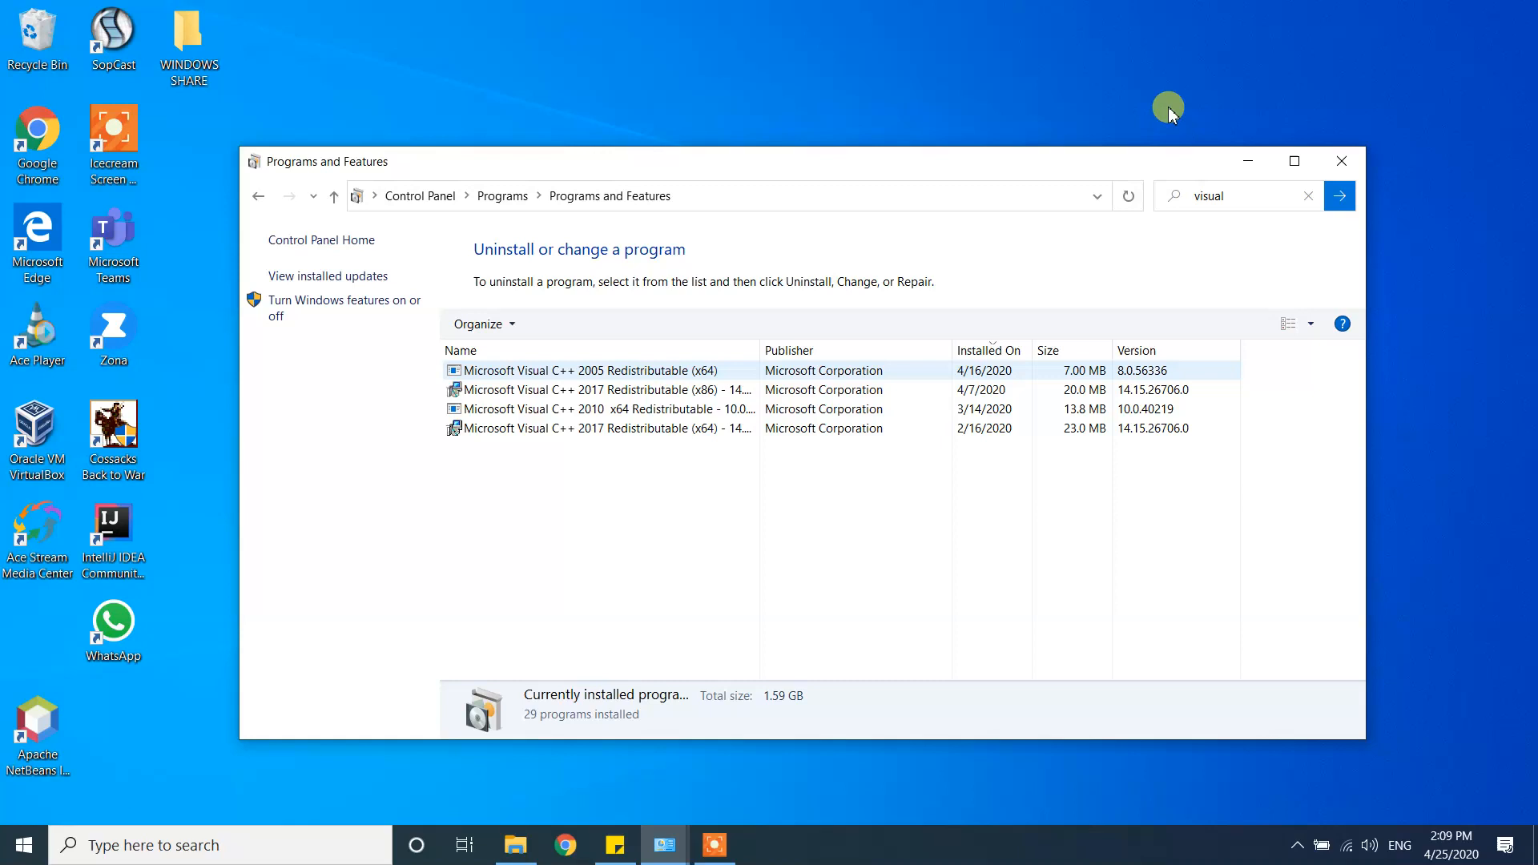
Close the Programs and Features window to reveal the desktop without the VS Code shortcut
{"action": "left_click", "coordinate": [1341, 161]}
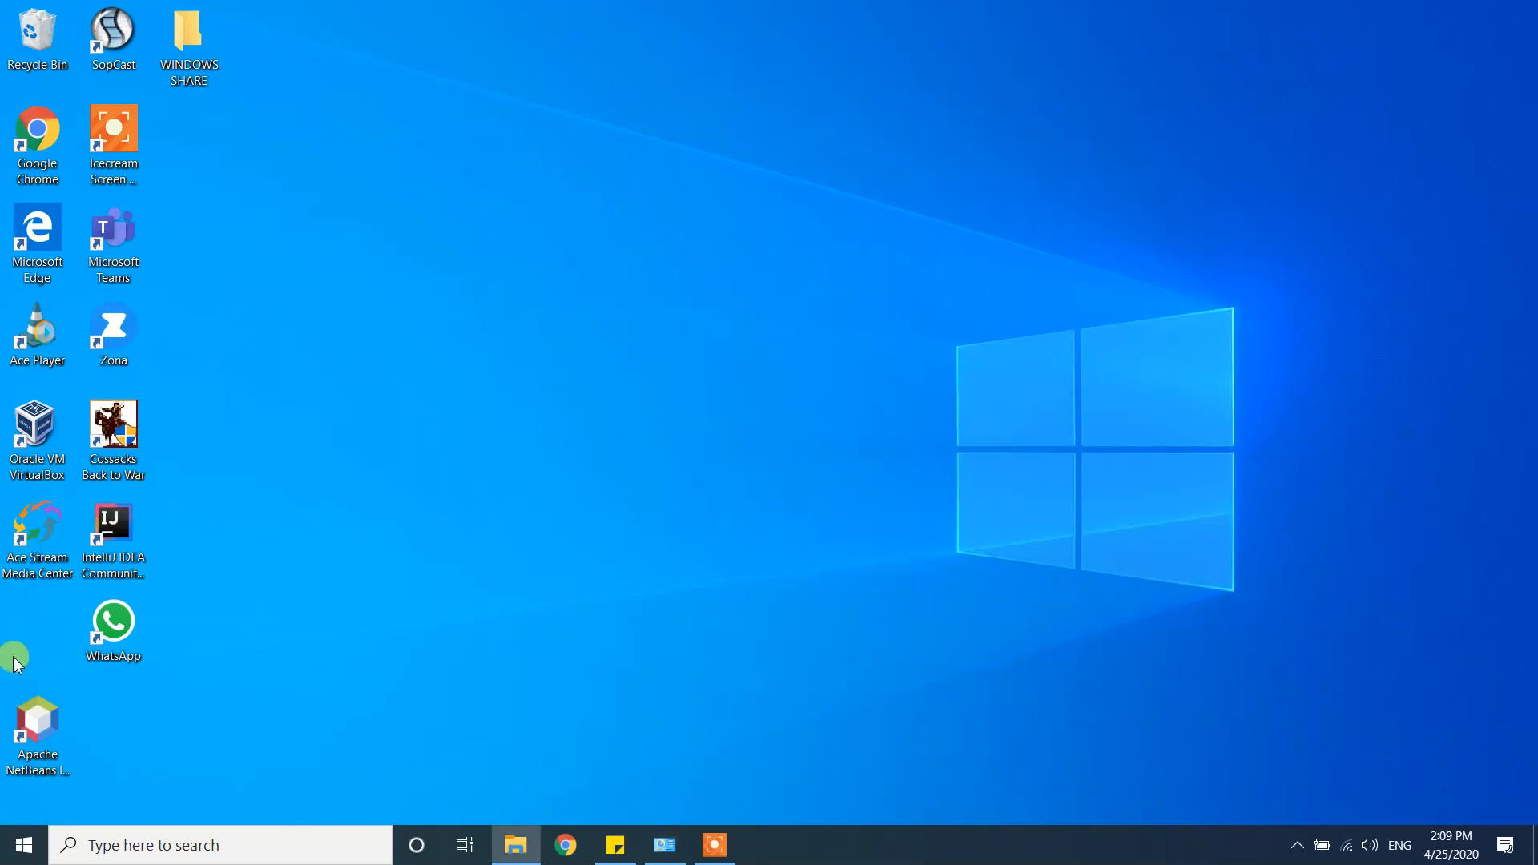
{"action": "mouse_move", "coordinate": [14, 611]}
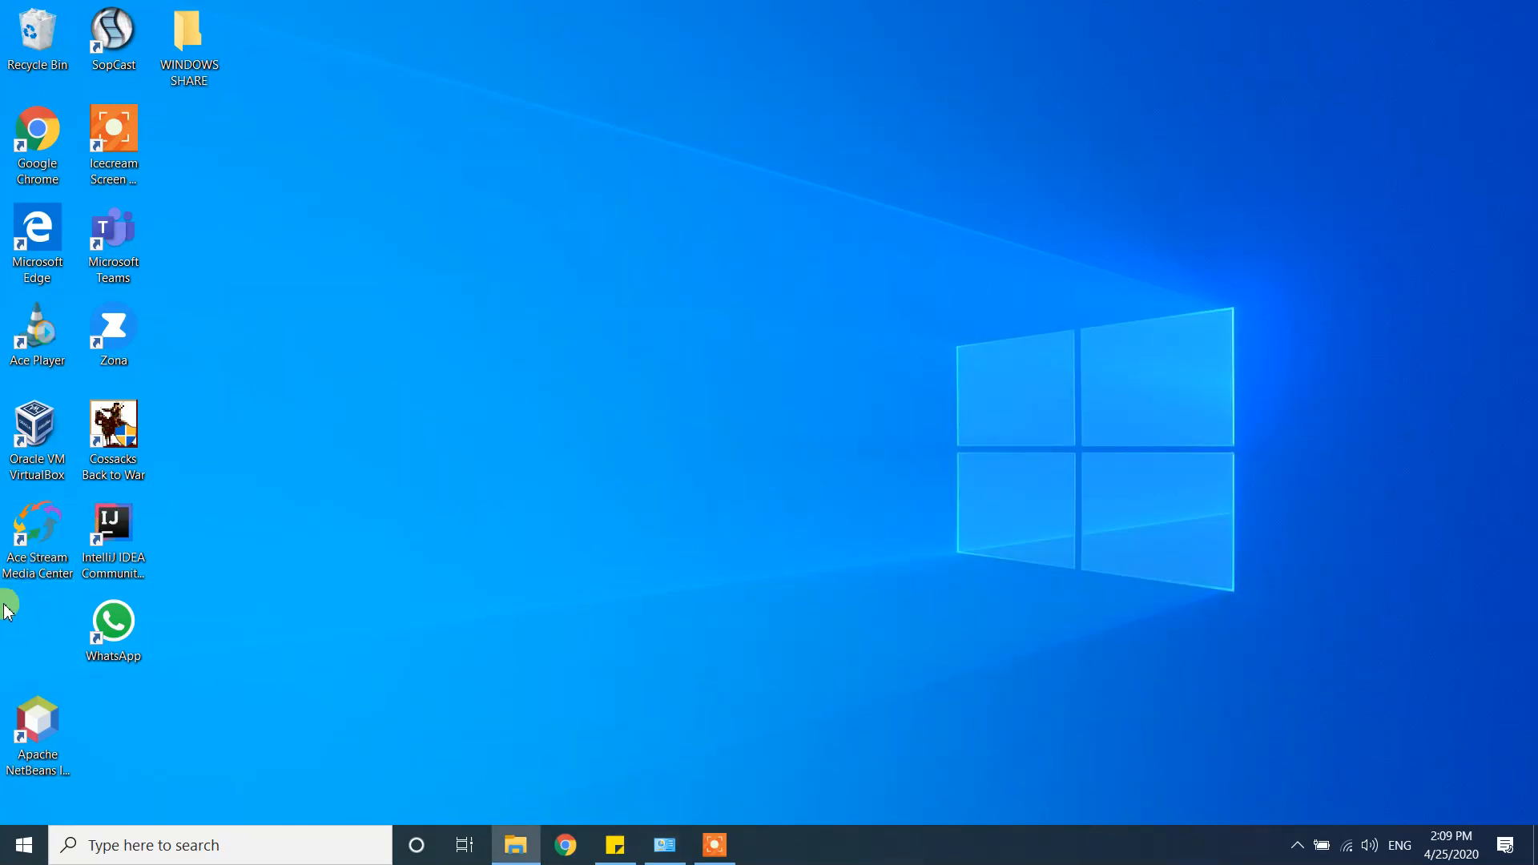